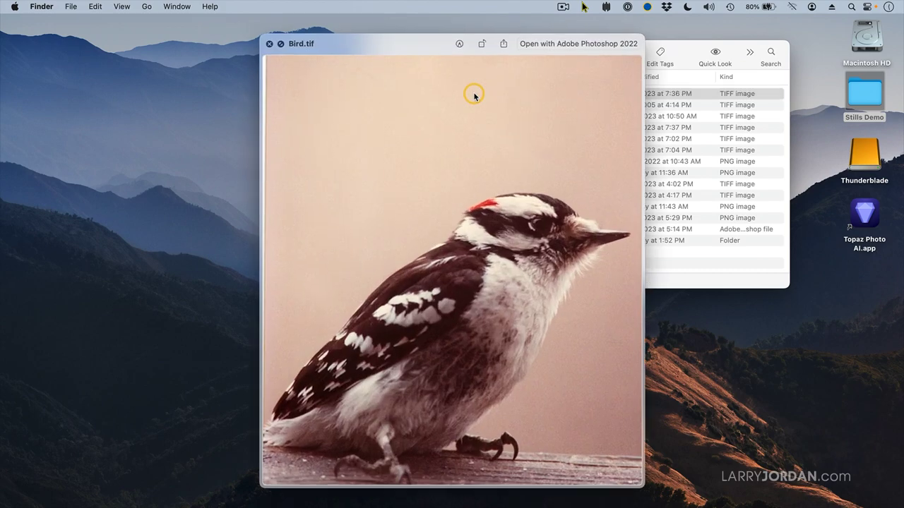
# Preview Bird.tif, then step to Choir (1986).tif in Quick Look
pyautogui.click(269, 43)
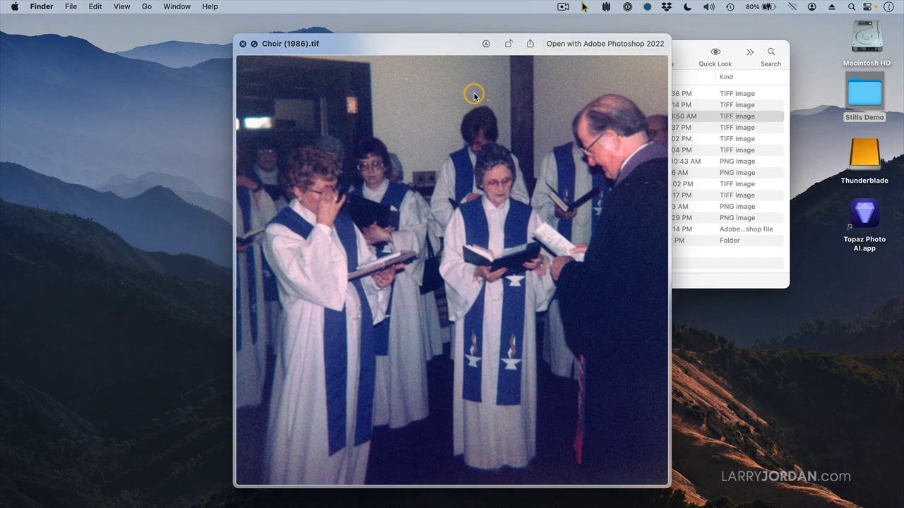
pyautogui.click(242, 44)
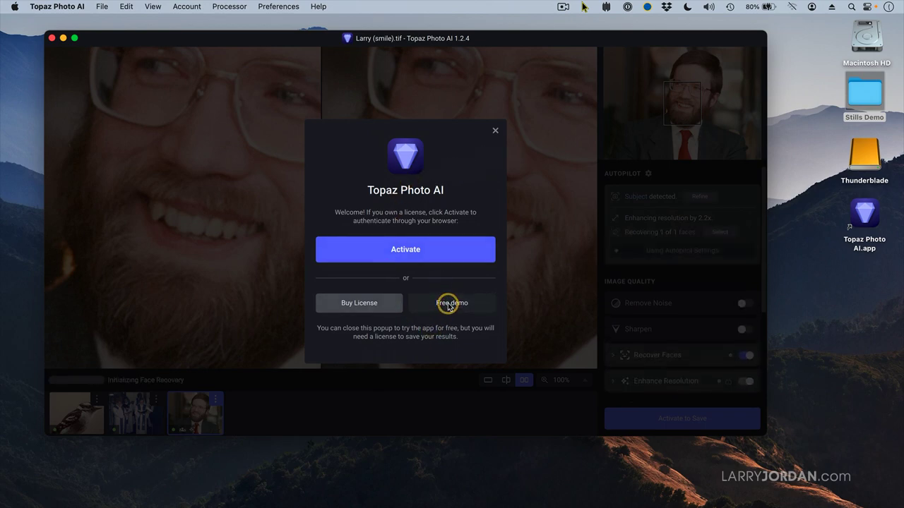
# Choose Free demo in the licensing welcome prompt
pyautogui.click(451, 303)
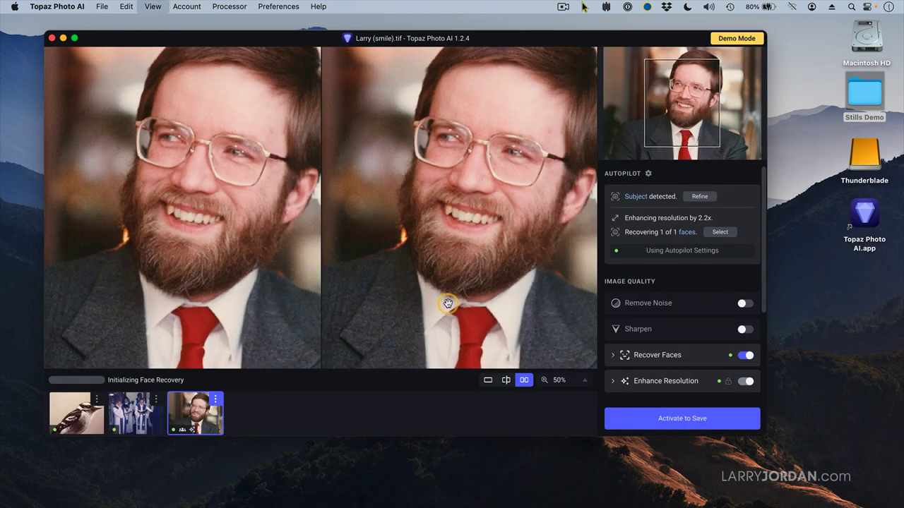
pyautogui.moveTo(454, 270)
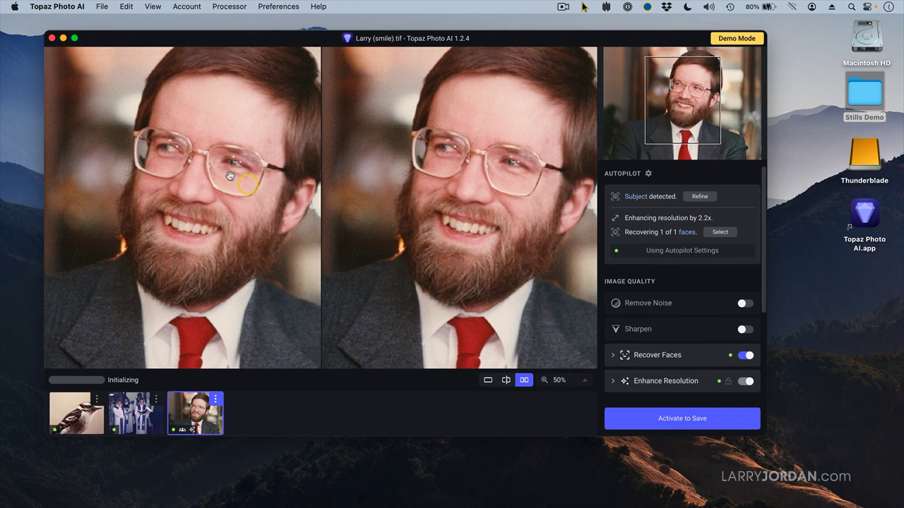
pyautogui.moveTo(181, 252)
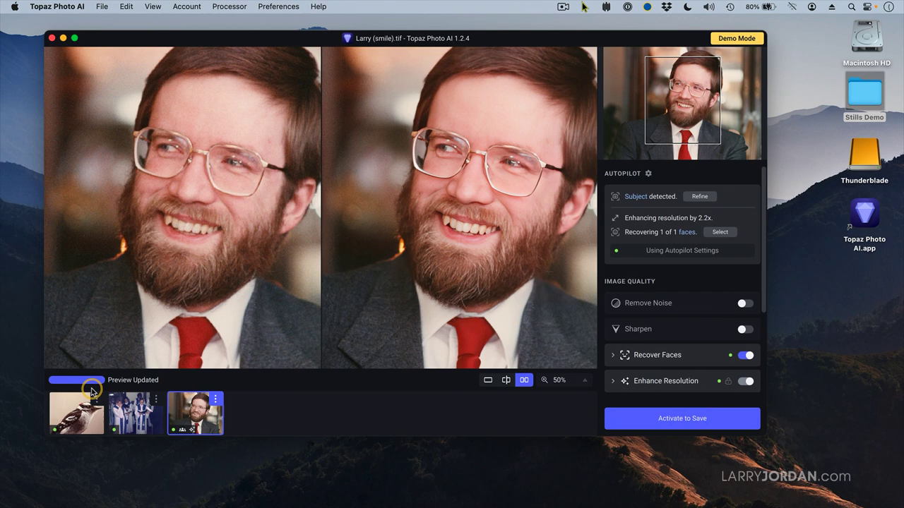
pyautogui.moveTo(403, 230)
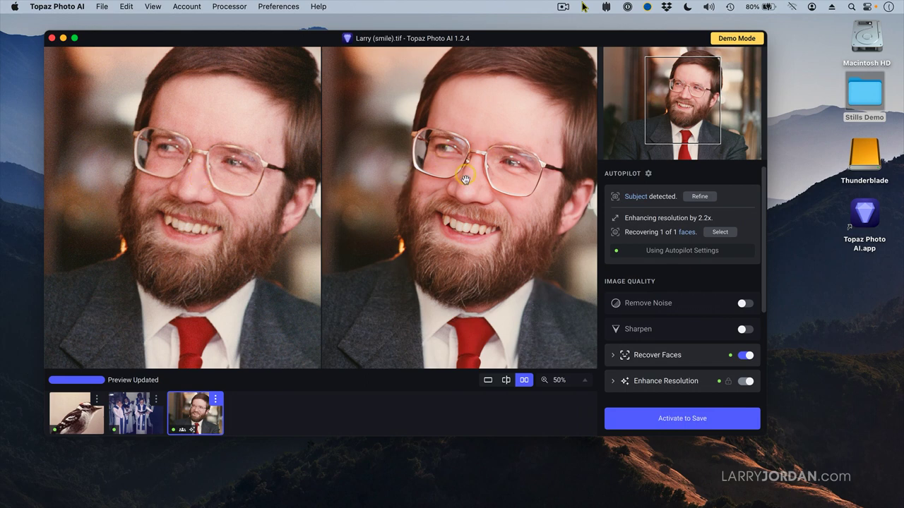
pyautogui.moveTo(529, 243)
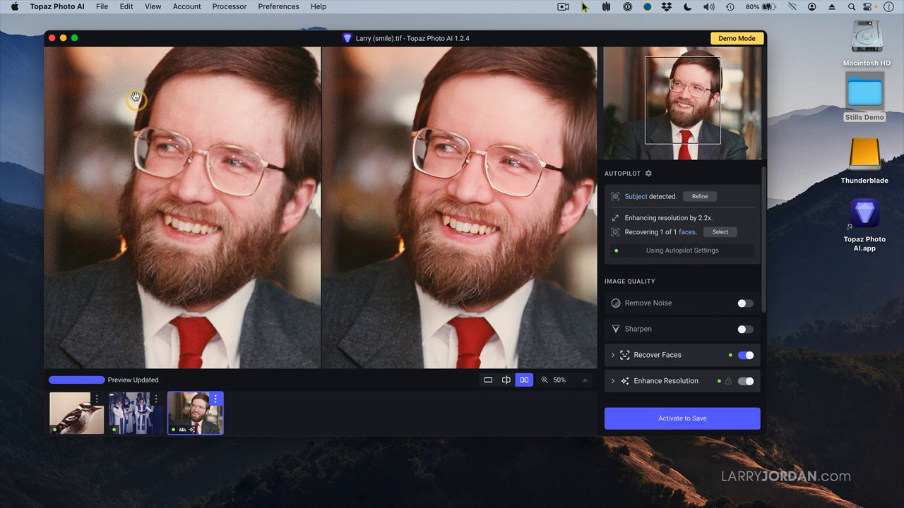
pyautogui.moveTo(101, 102)
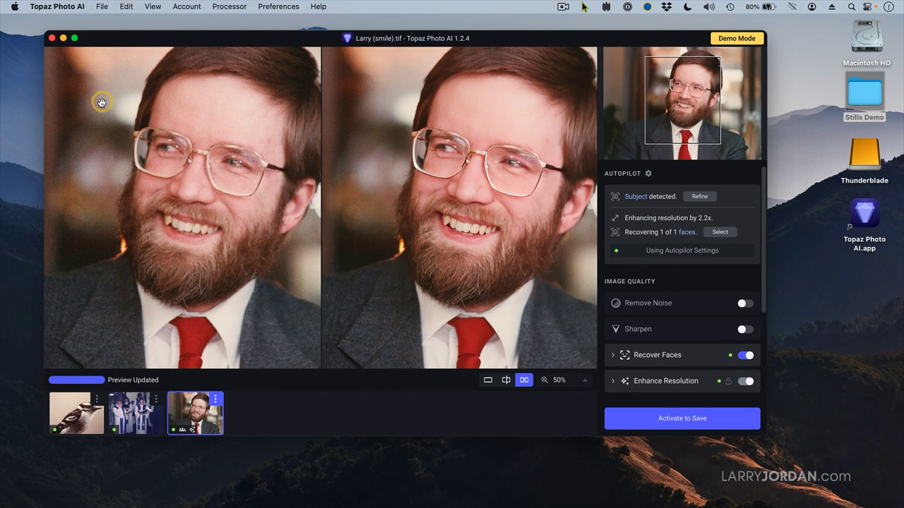
pyautogui.moveTo(100, 98)
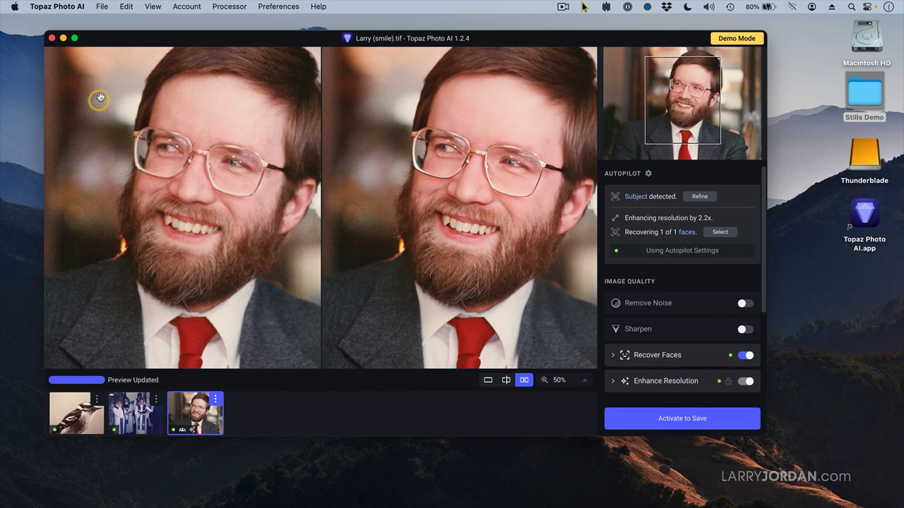
pyautogui.moveTo(274, 99)
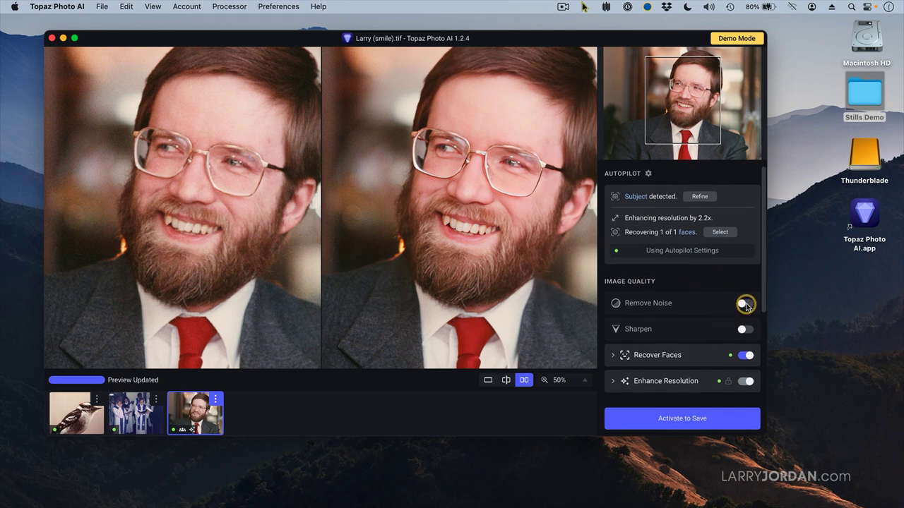
# Enable Remove Noise on the portrait with the Normal model at Strength 38
pyautogui.click(745, 303)
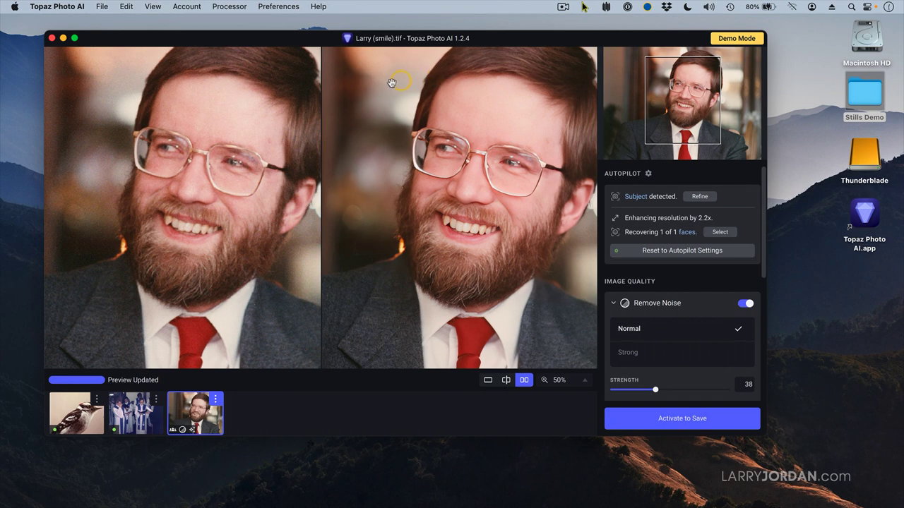
pyautogui.moveTo(378, 152)
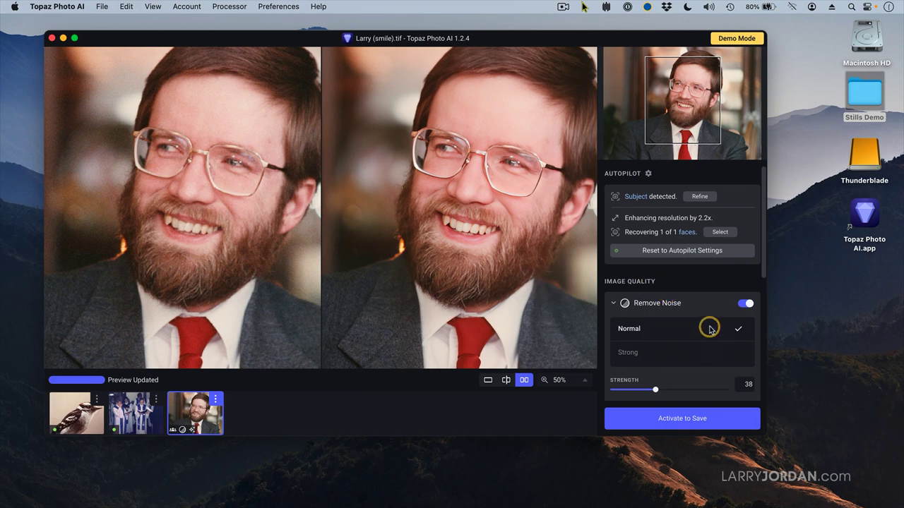
pyautogui.moveTo(709, 333)
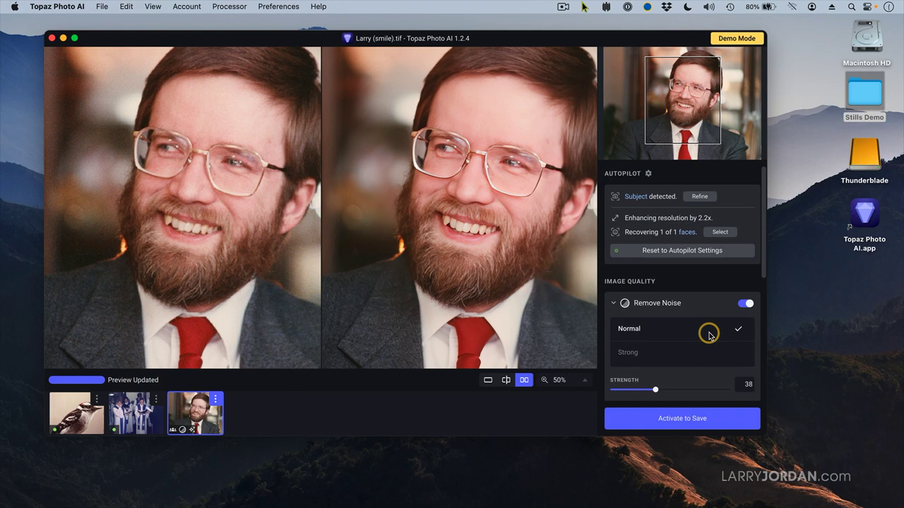
pyautogui.moveTo(706, 352)
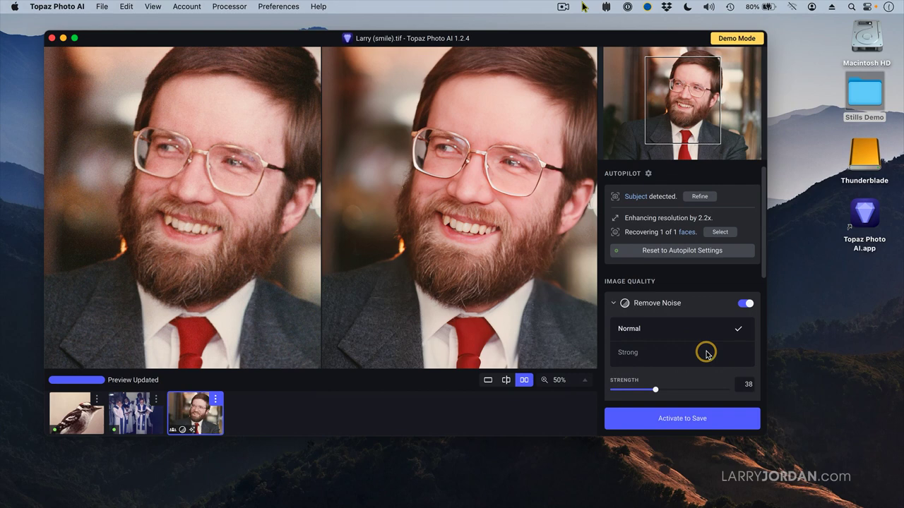
pyautogui.moveTo(702, 299)
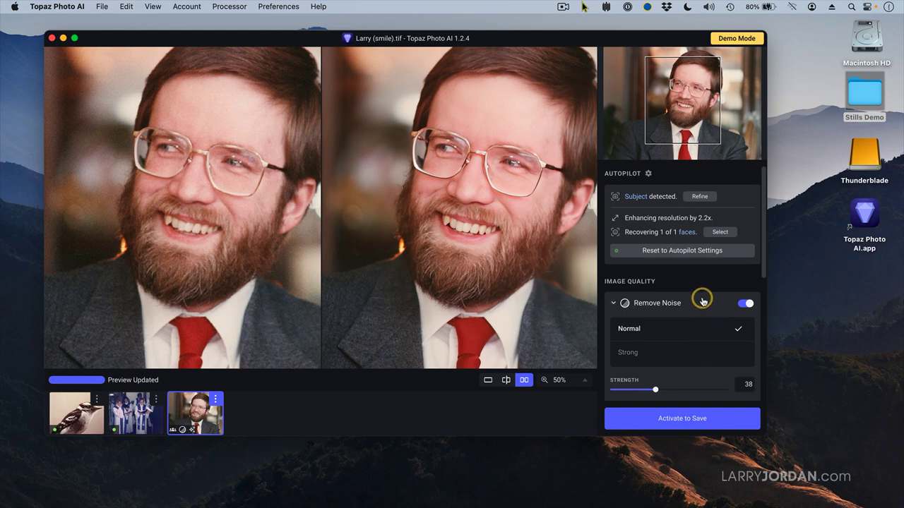
# Set the portrait's upscale to 2x, giving 3760 by 2686 pixels
pyautogui.scroll(-3)
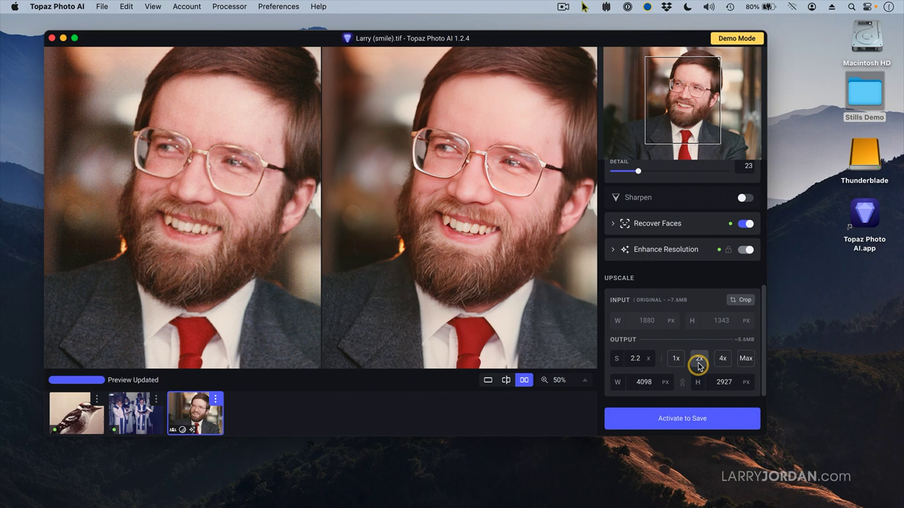
pyautogui.click(699, 359)
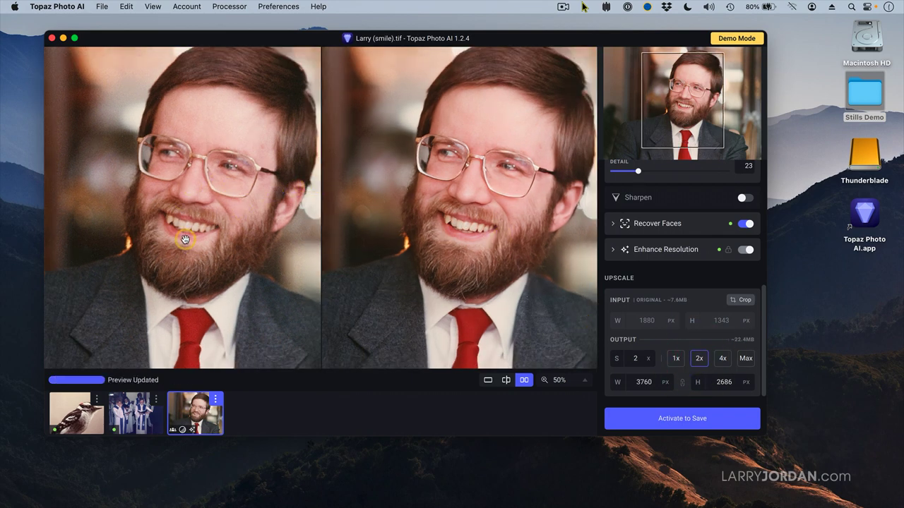
pyautogui.moveTo(341, 254)
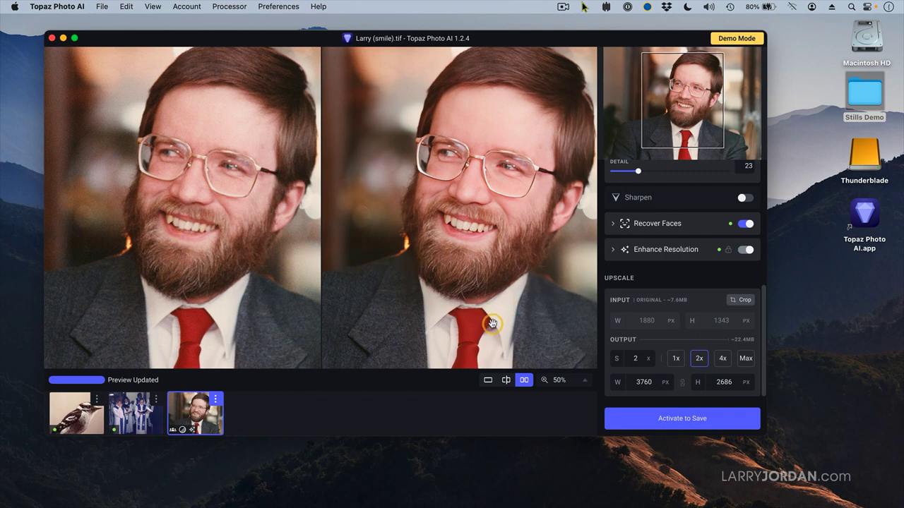
pyautogui.moveTo(92, 413)
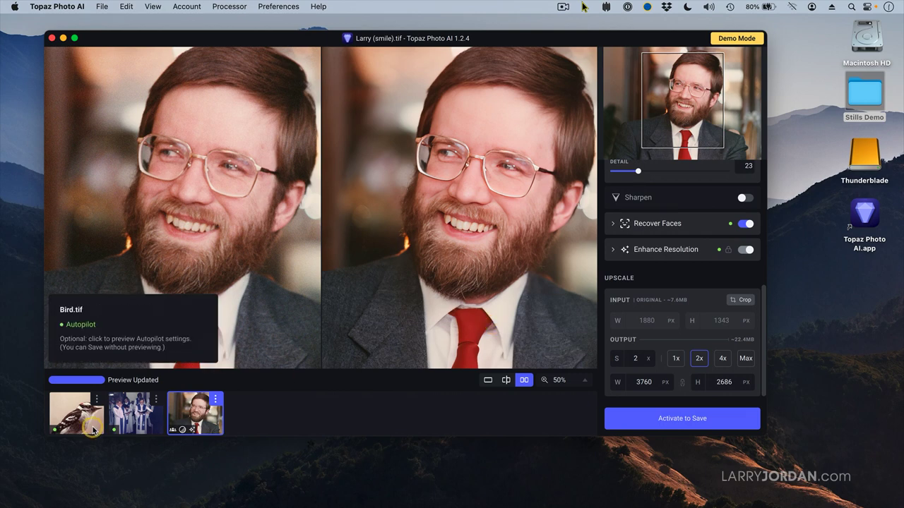
# Open Bird.tif, zoom the preview in, and pan to the bird's head
pyautogui.click(76, 413)
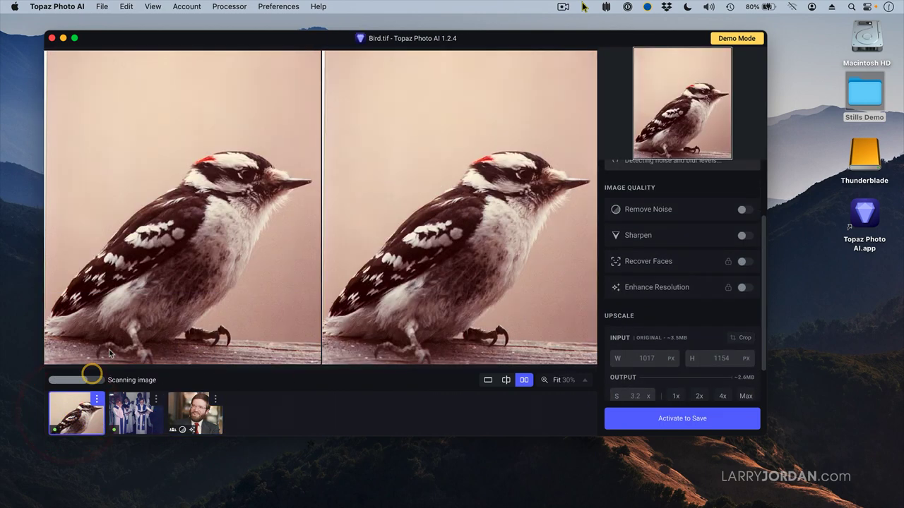
pyautogui.click(745, 294)
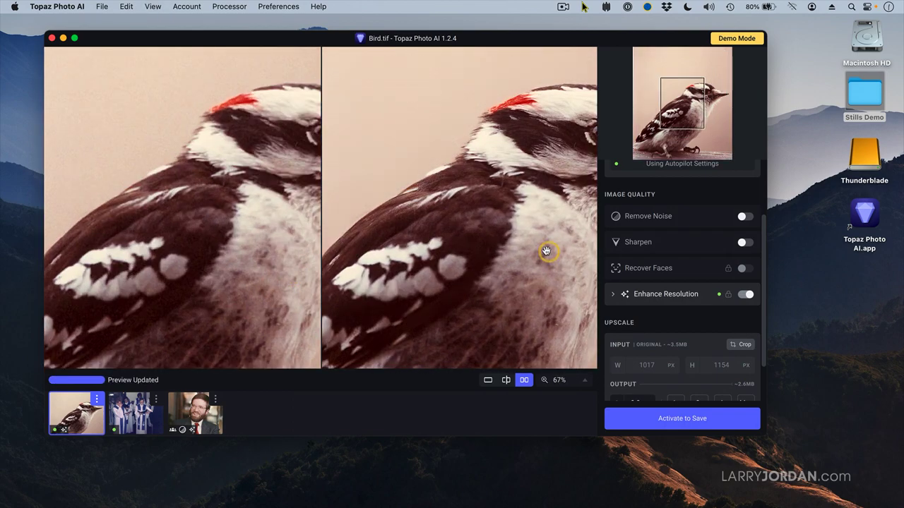
pyautogui.moveTo(548, 251); pyautogui.dragTo(494, 247)
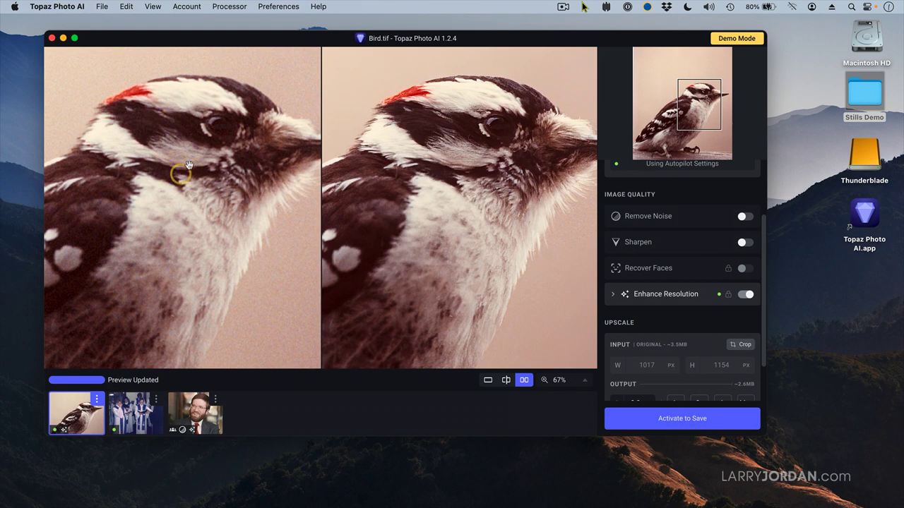
pyautogui.moveTo(164, 166)
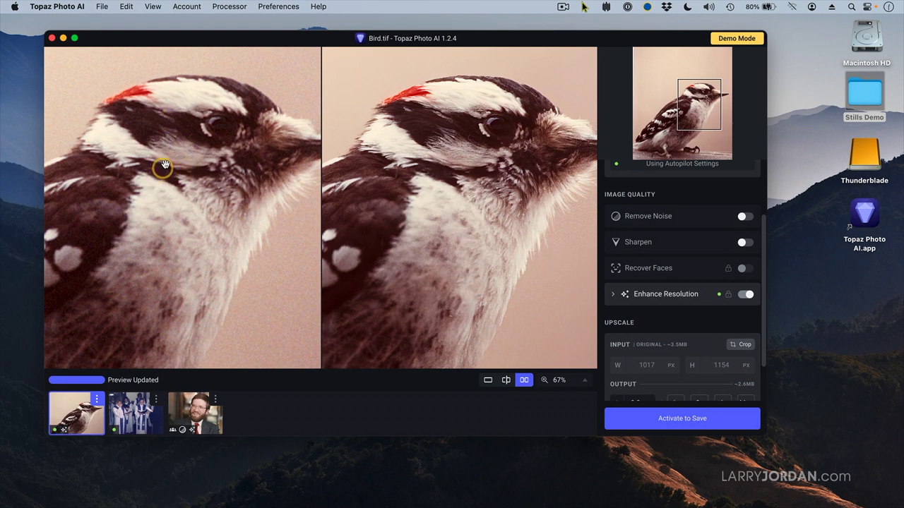
pyautogui.moveTo(188, 185)
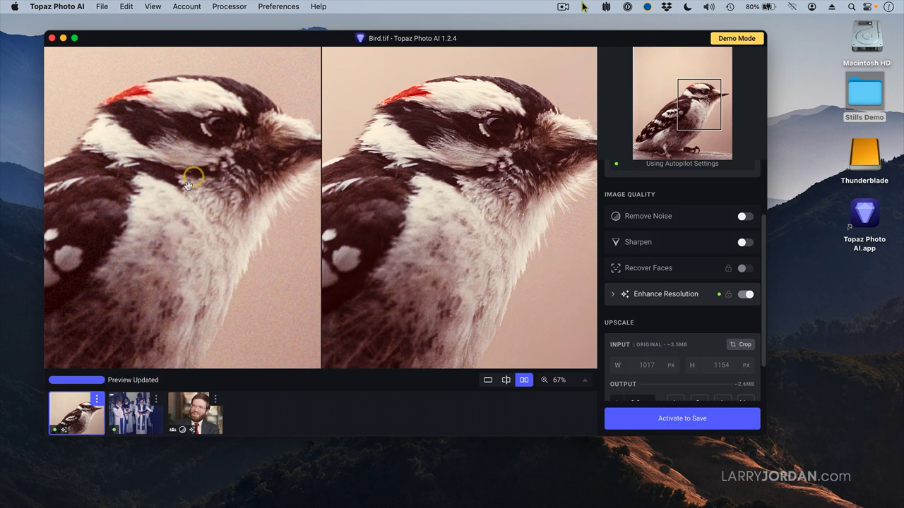
pyautogui.moveTo(175, 208)
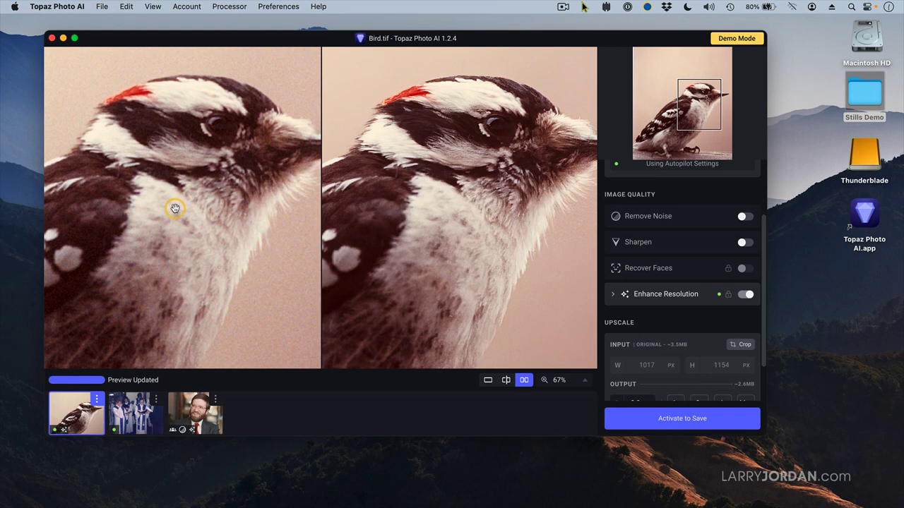
pyautogui.moveTo(474, 182)
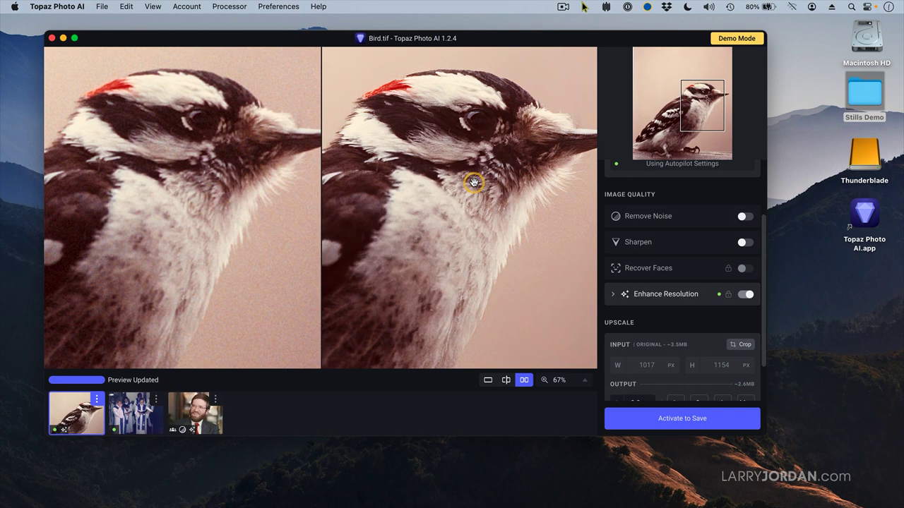
pyautogui.moveTo(703, 262)
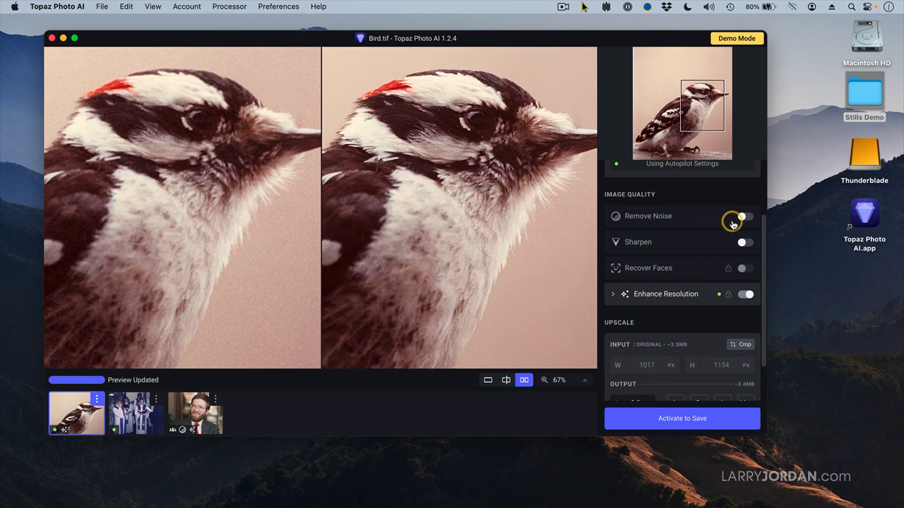
# Enable Remove Noise for the bird photo, with detail 14
pyautogui.click(746, 216)
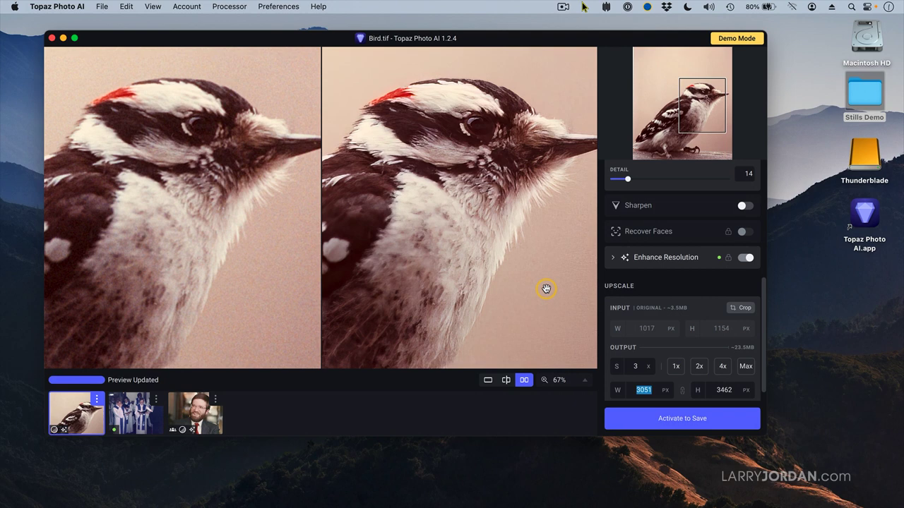
pyautogui.moveTo(491, 161)
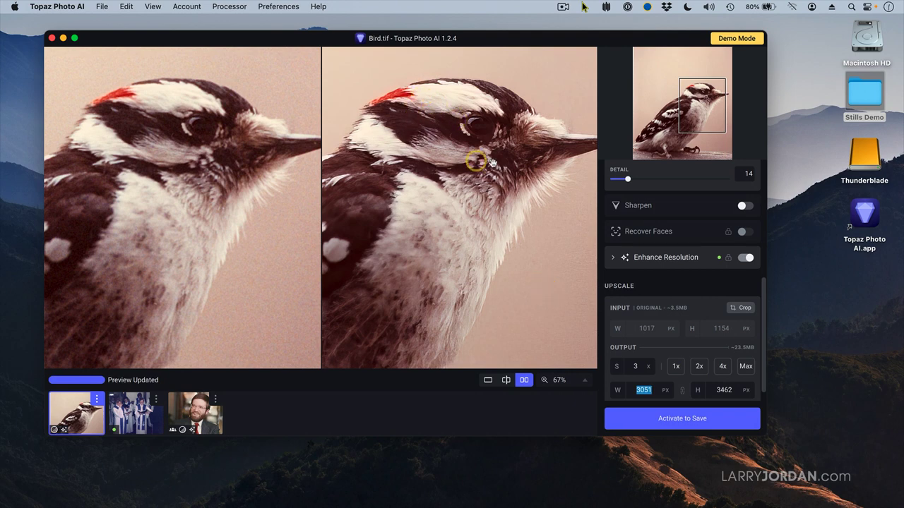
pyautogui.moveTo(489, 201)
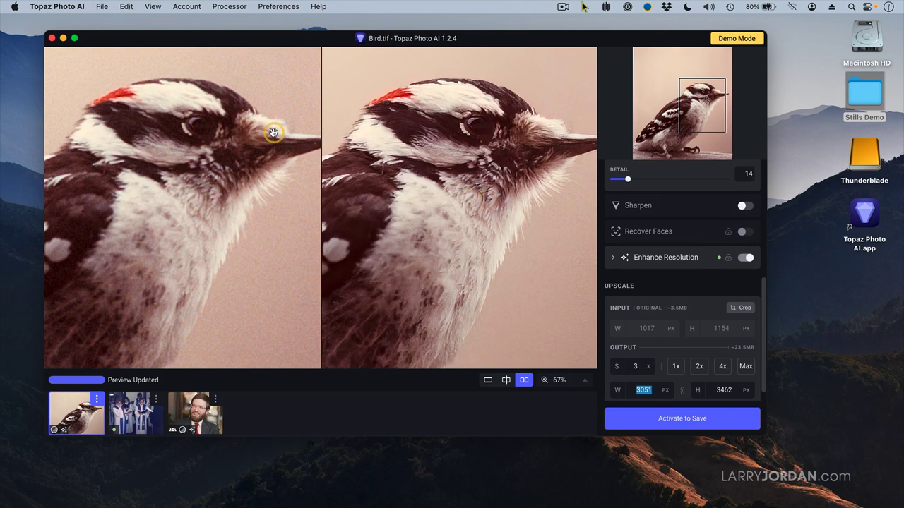
pyautogui.moveTo(400, 274)
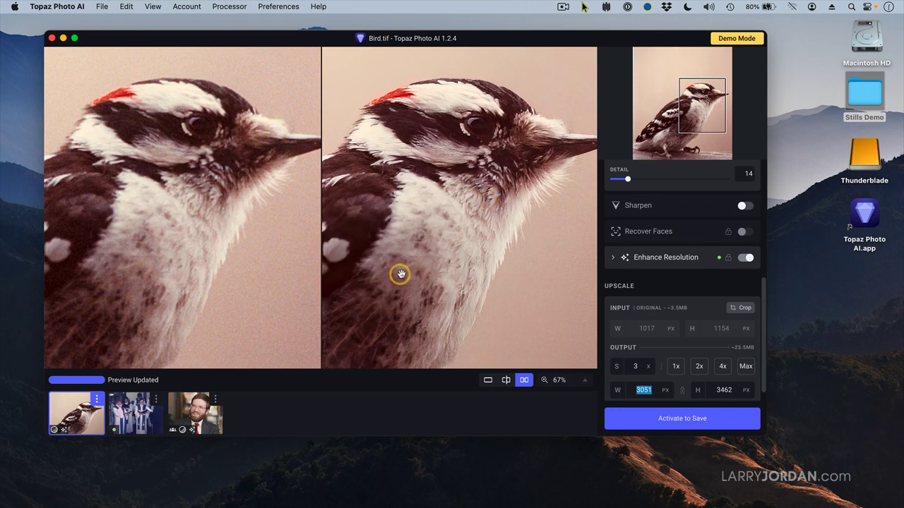
pyautogui.moveTo(452, 204)
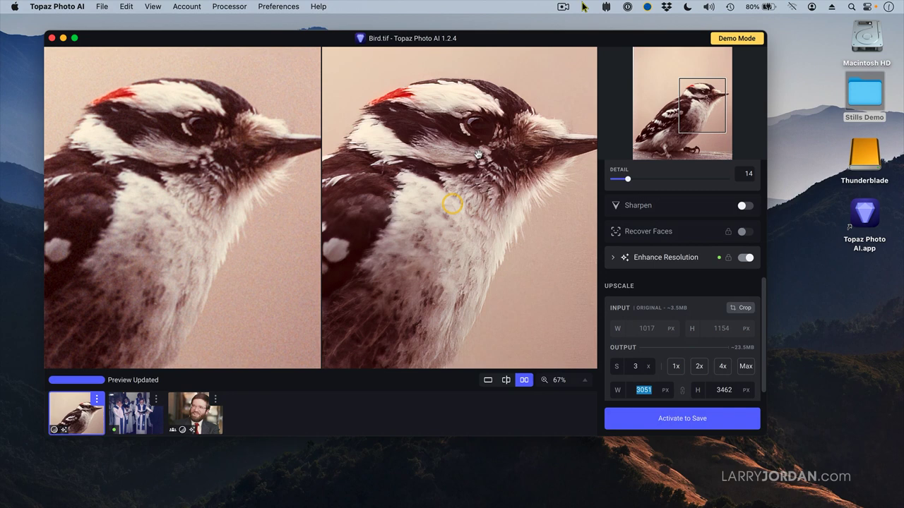
pyautogui.moveTo(501, 173)
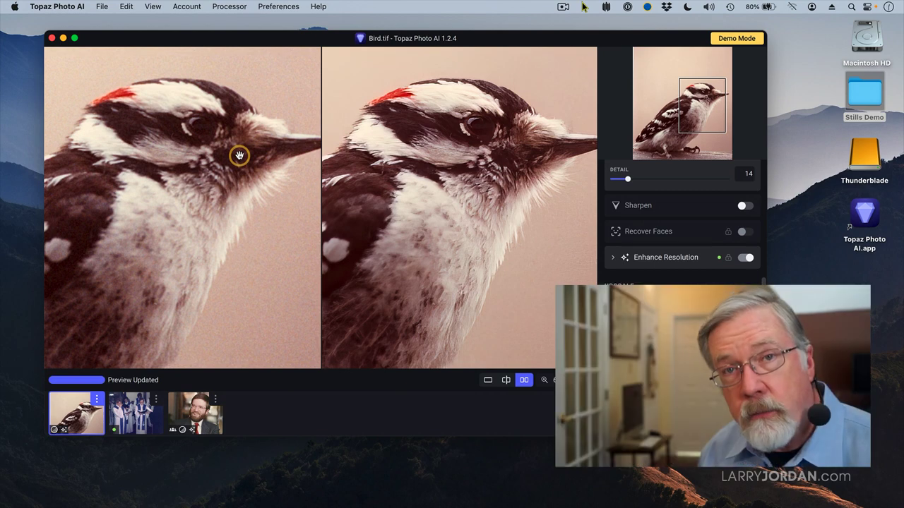
pyautogui.moveTo(276, 187)
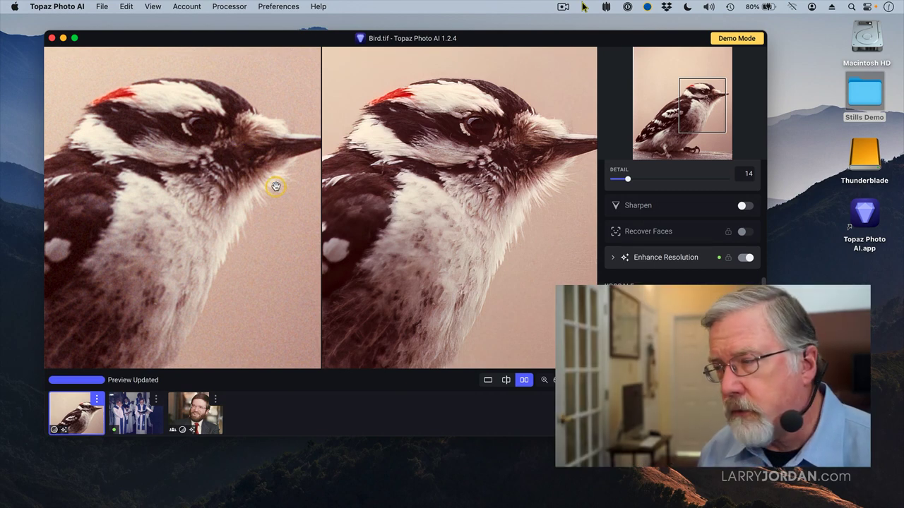